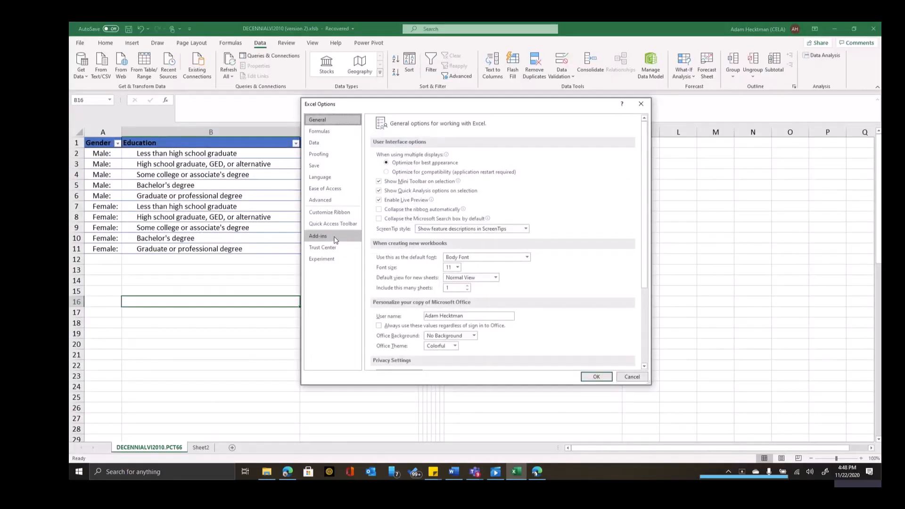
Enable the Analysis ToolPak through the Excel Add-ins manager in Options.
click(318, 236)
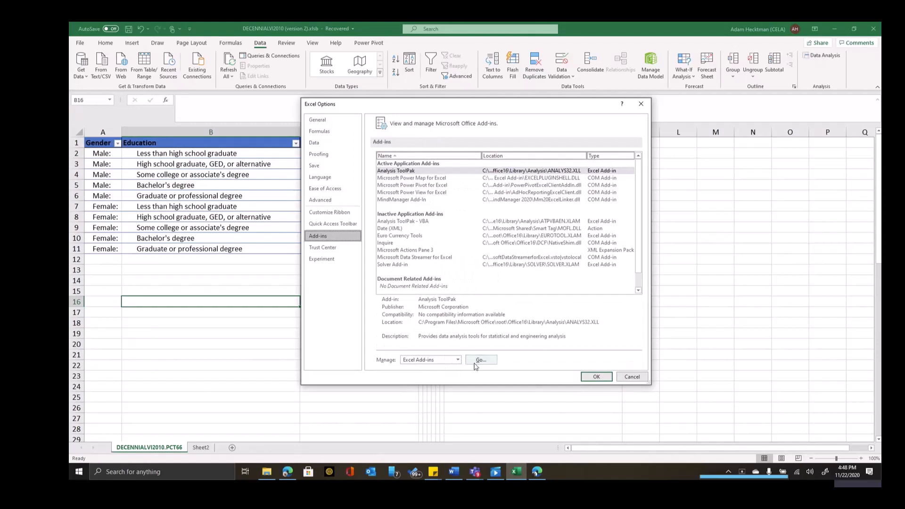
click(481, 360)
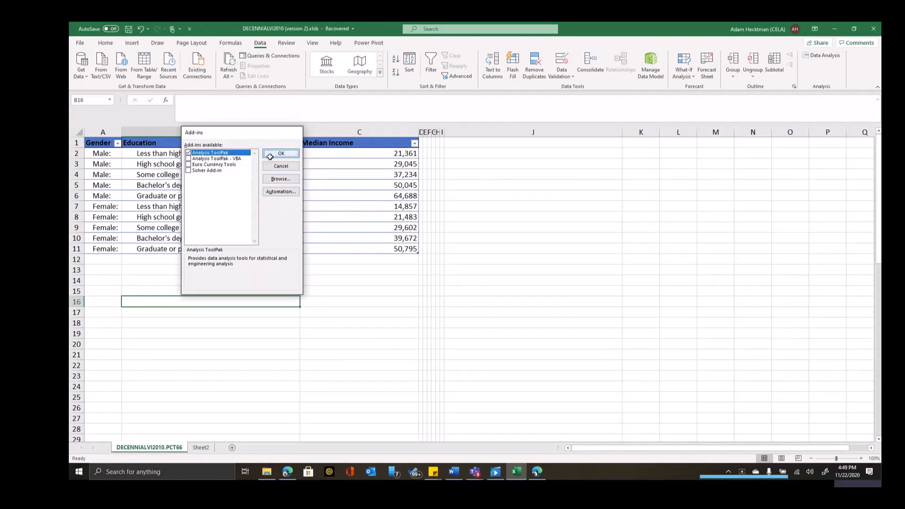
click(281, 154)
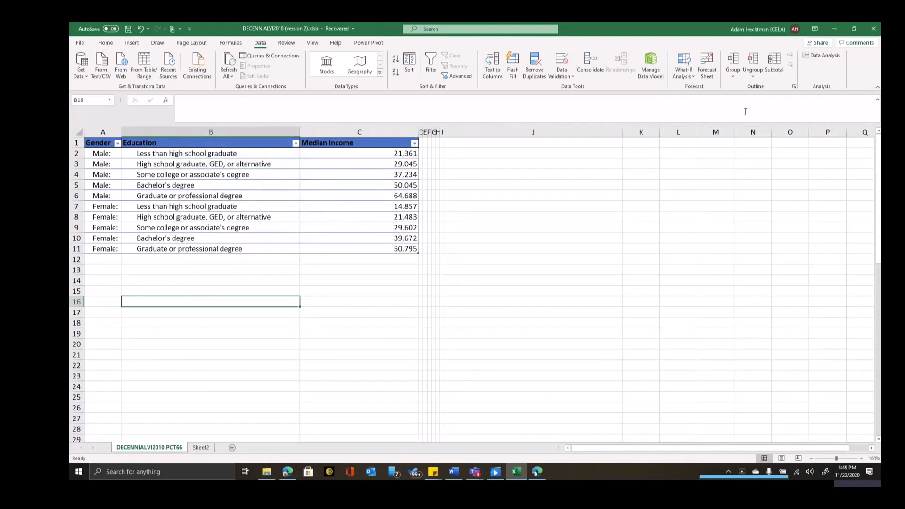
mouse_move(823, 59)
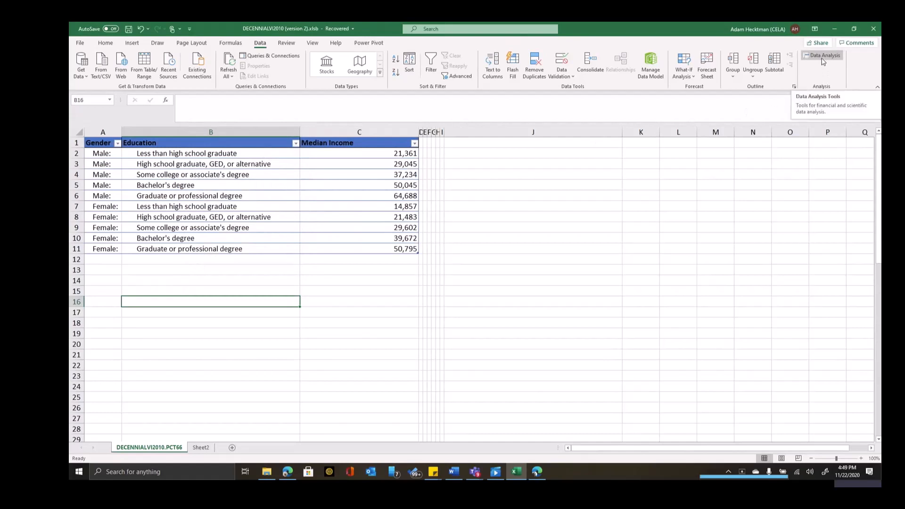
mouse_move(151, 185)
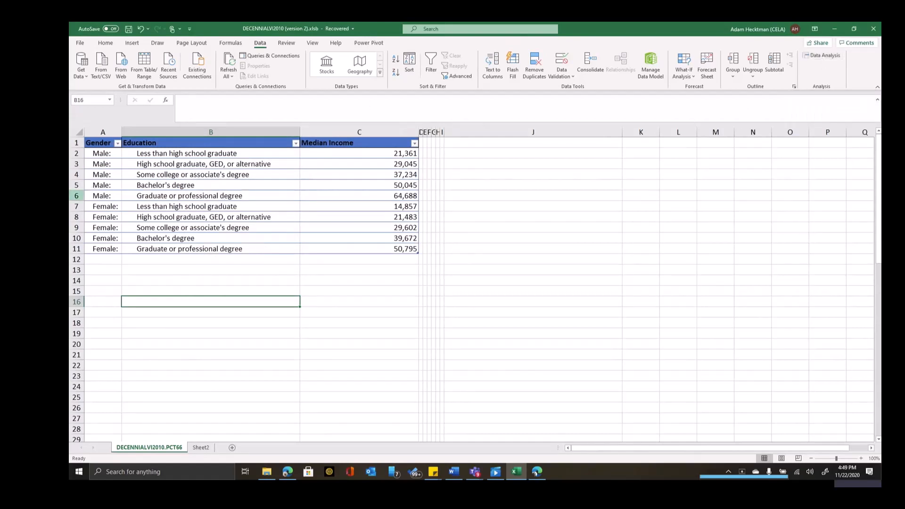
Open the Data Analysis dialog from the Data tab and scroll through its tools.
click(825, 55)
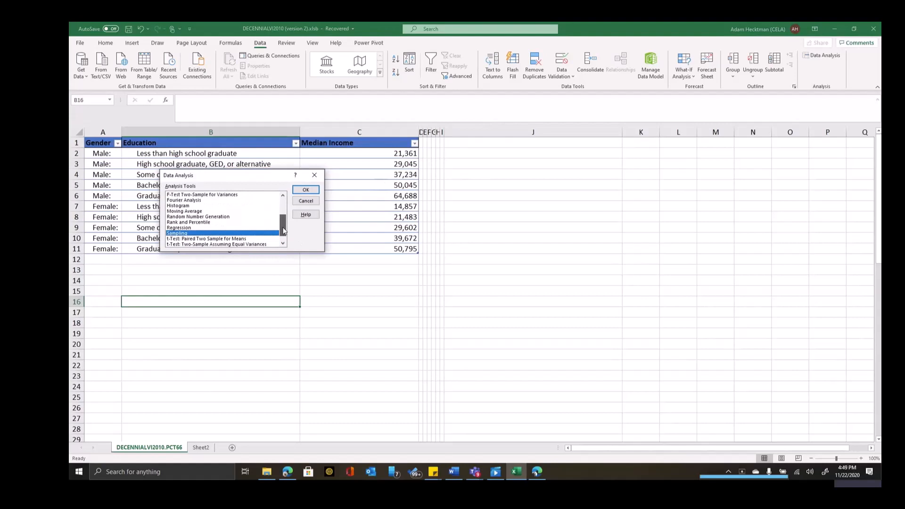
scroll(down, 3)
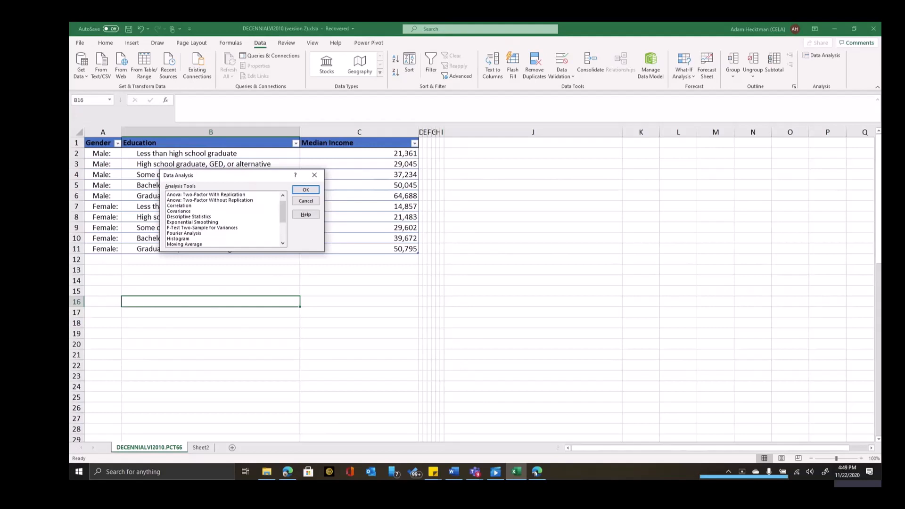
mouse_move(231, 186)
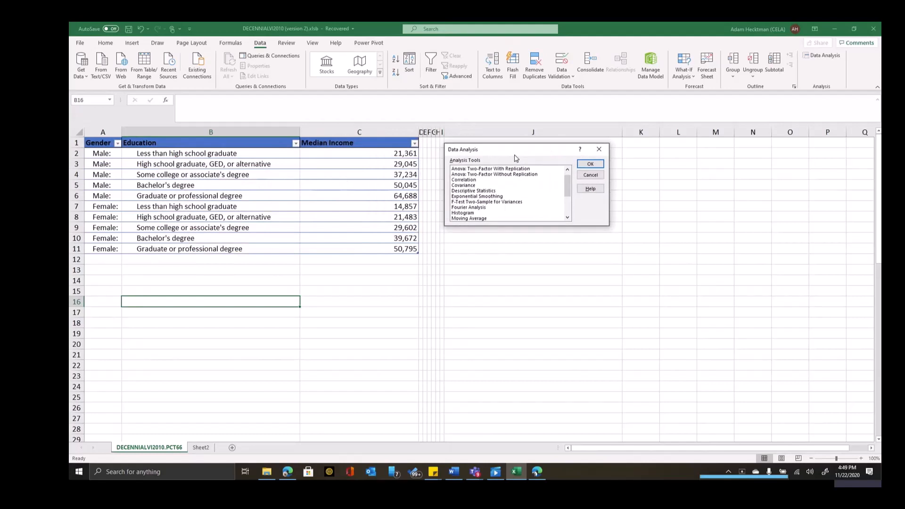
mouse_move(479, 195)
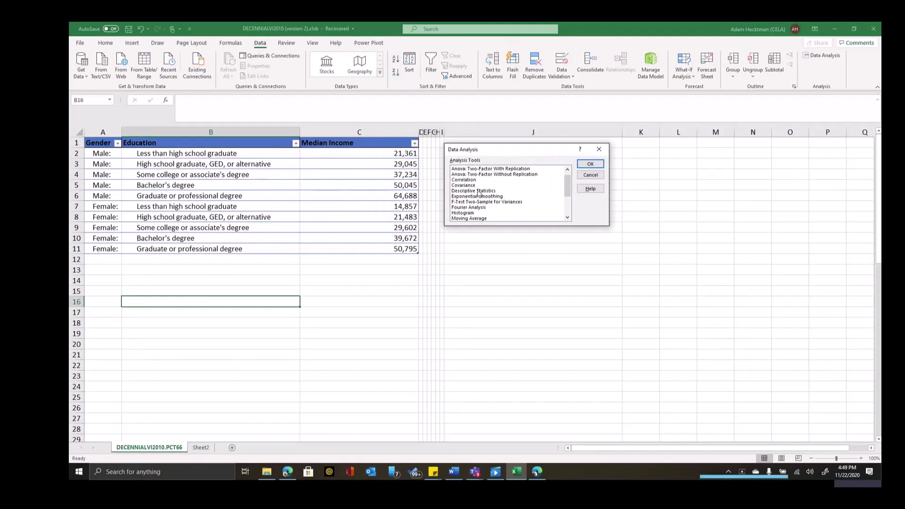
Run Descriptive Statistics on $C$1:$C$11 with labels and summary statistics to a new worksheet.
click(473, 191)
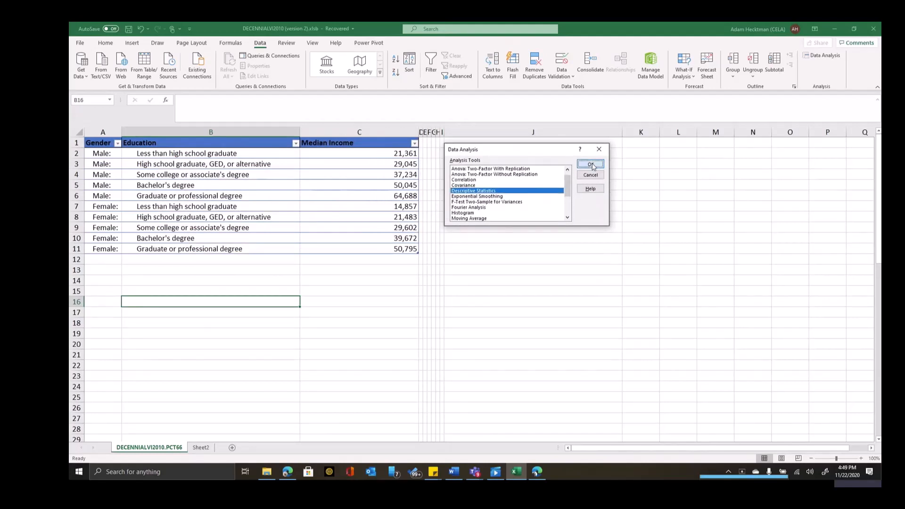
click(591, 164)
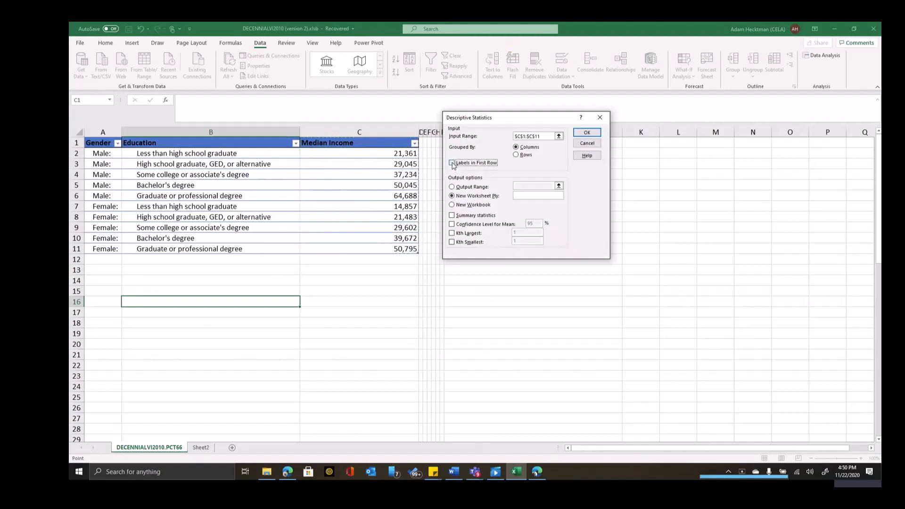
click(452, 162)
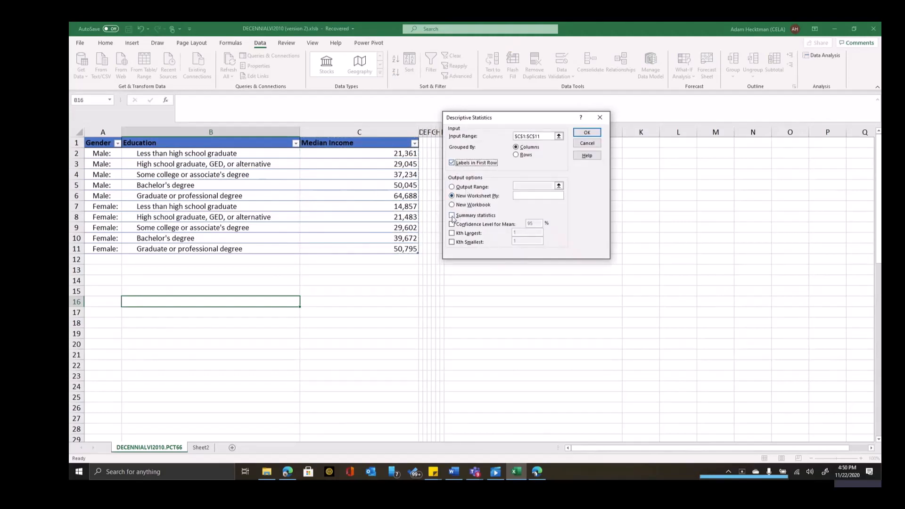
click(451, 216)
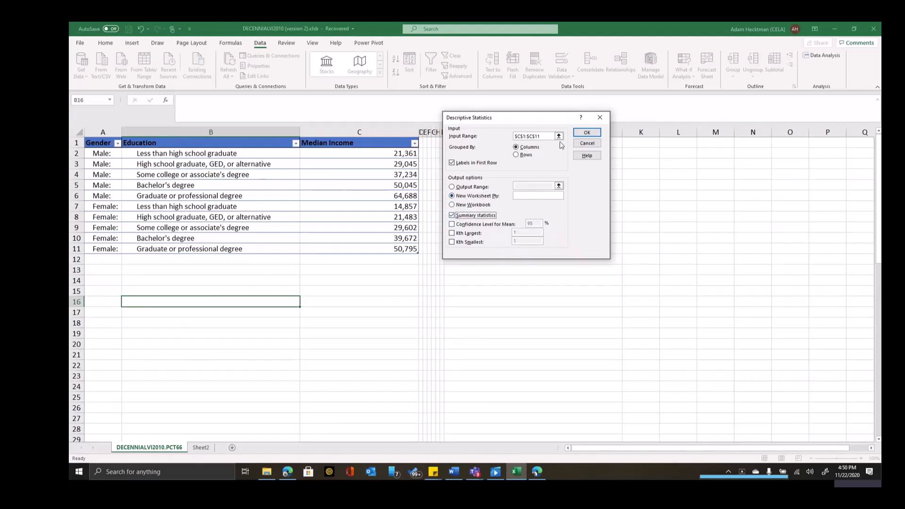
click(587, 132)
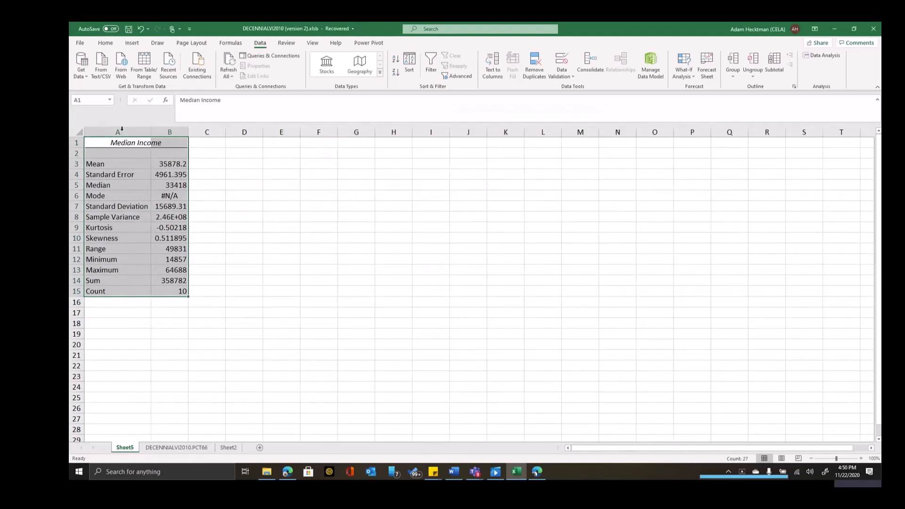
Widen column B on Sheet5, then return to the DECENNIALVI2010.PCT66 sheet.
drag(187, 132, 203, 131)
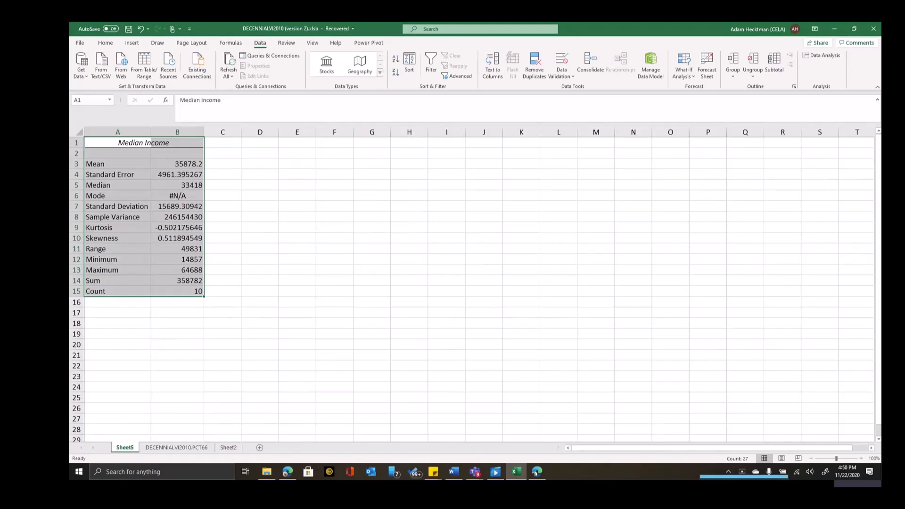
mouse_move(118, 191)
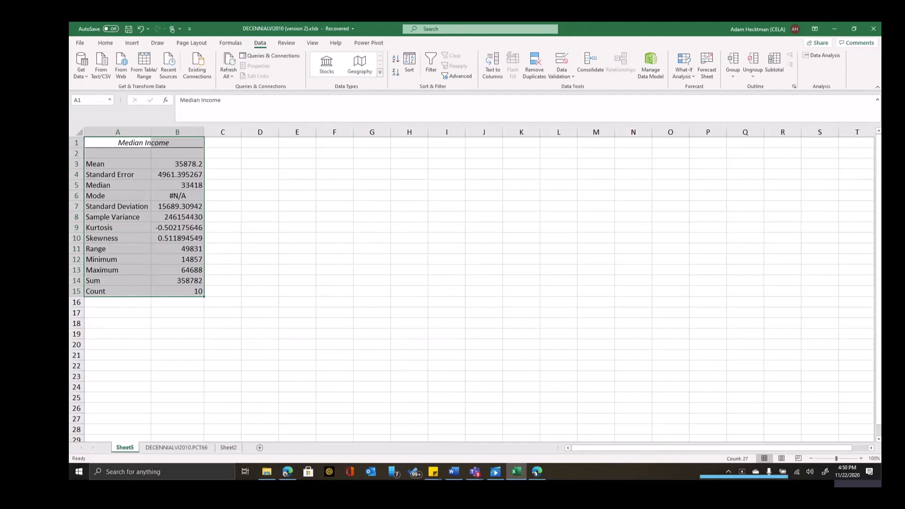
click(175, 447)
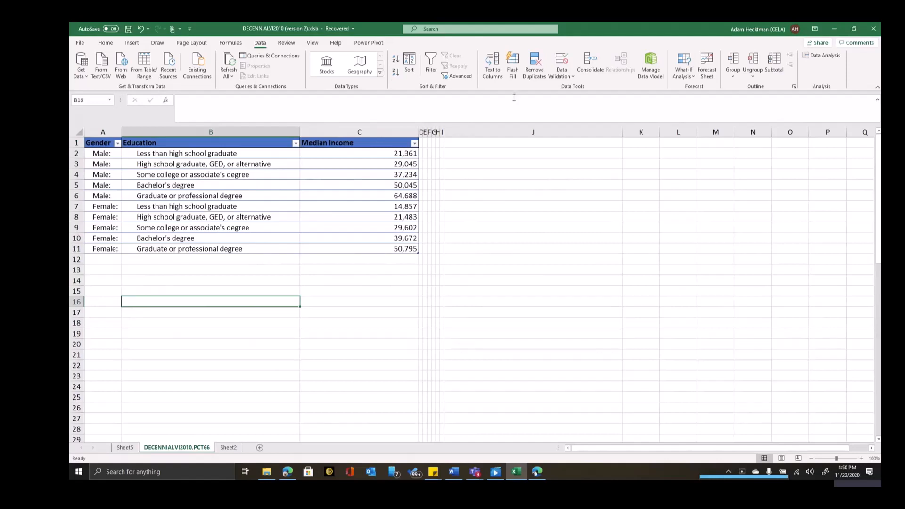
Reopen Data Analysis, highlight Histogram, and cancel without running it.
click(819, 55)
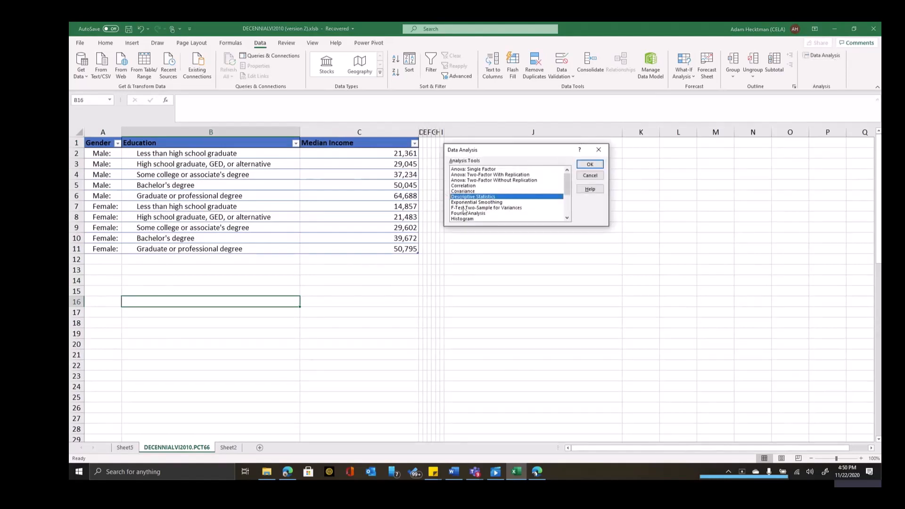
click(468, 219)
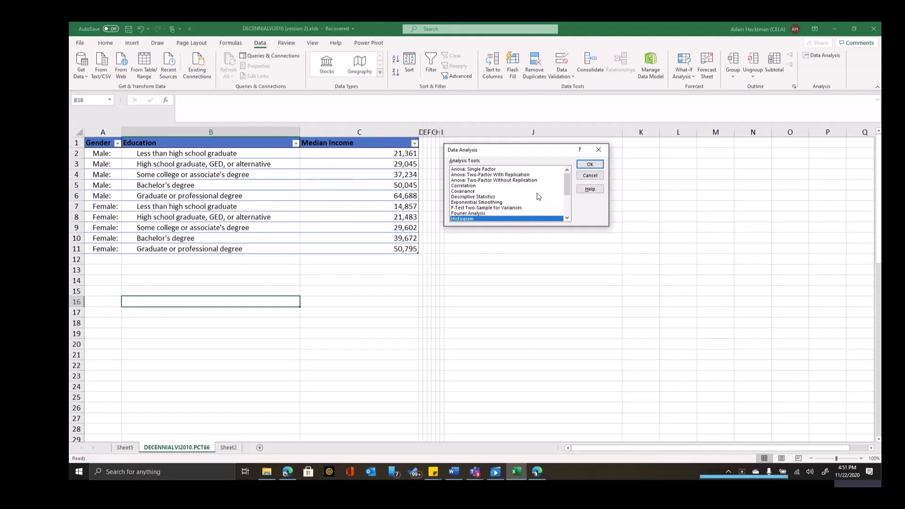
mouse_move(873, 259)
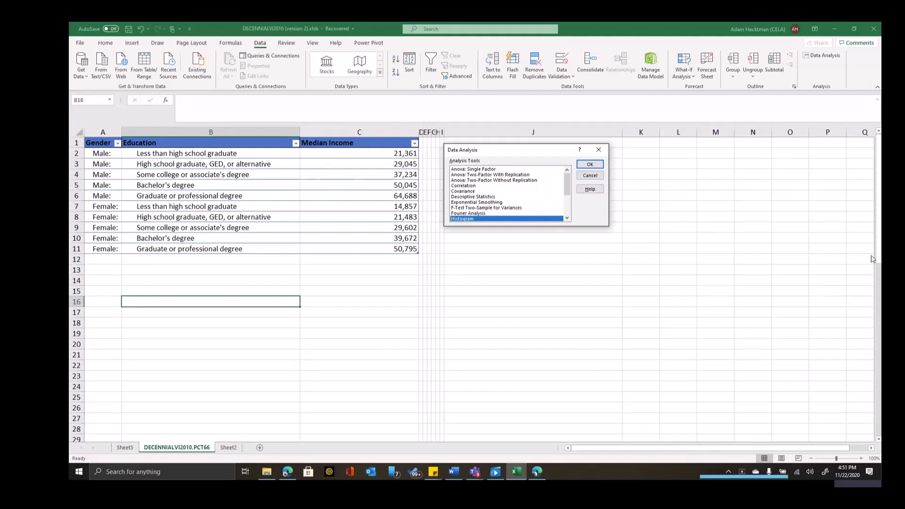
click(590, 176)
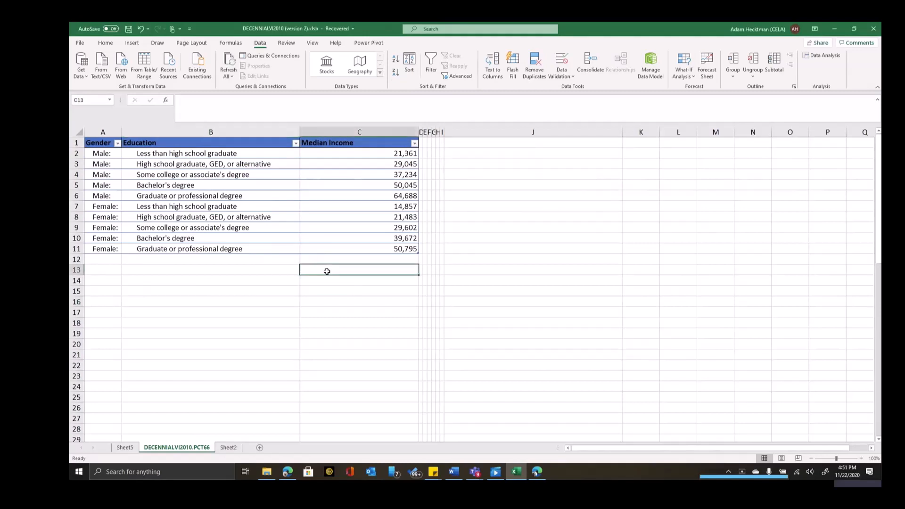
Enter a Bins label in C13 with limits 20000–70000 below, then reopen Data Analysis.
text(Bi)
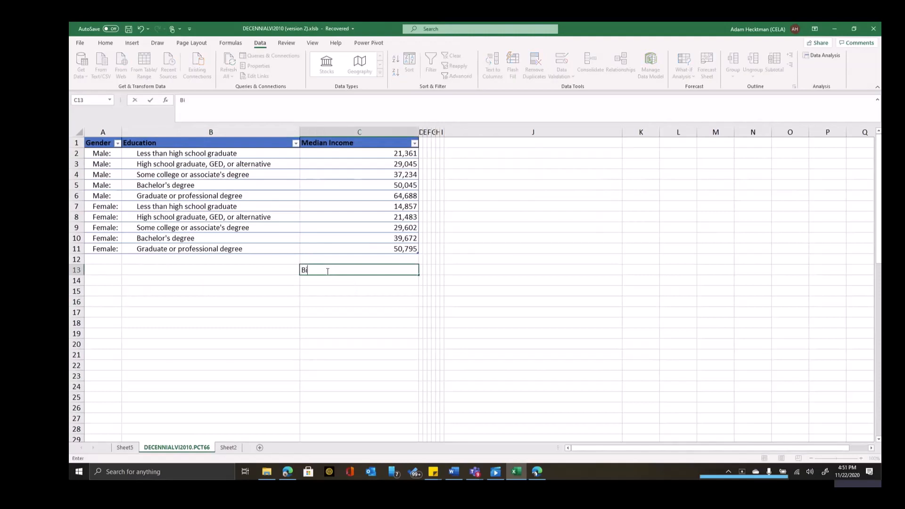
key(Enter)
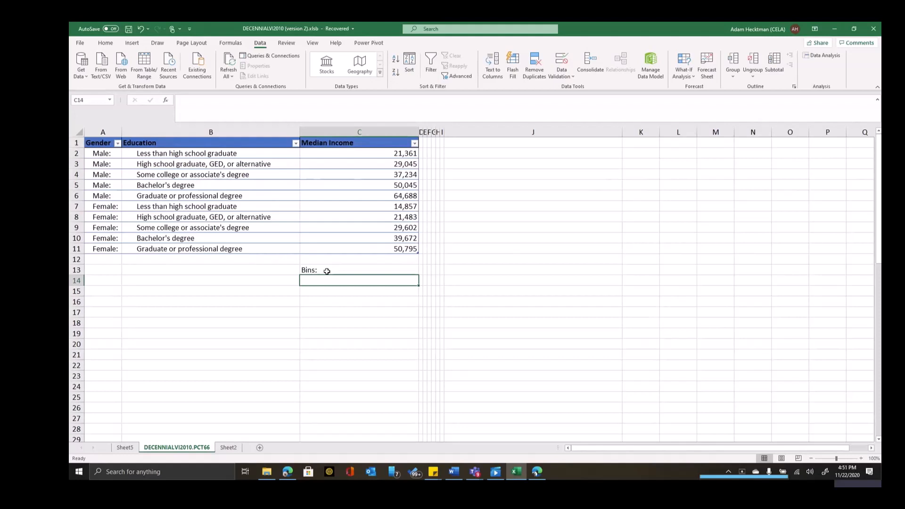
text(20000)
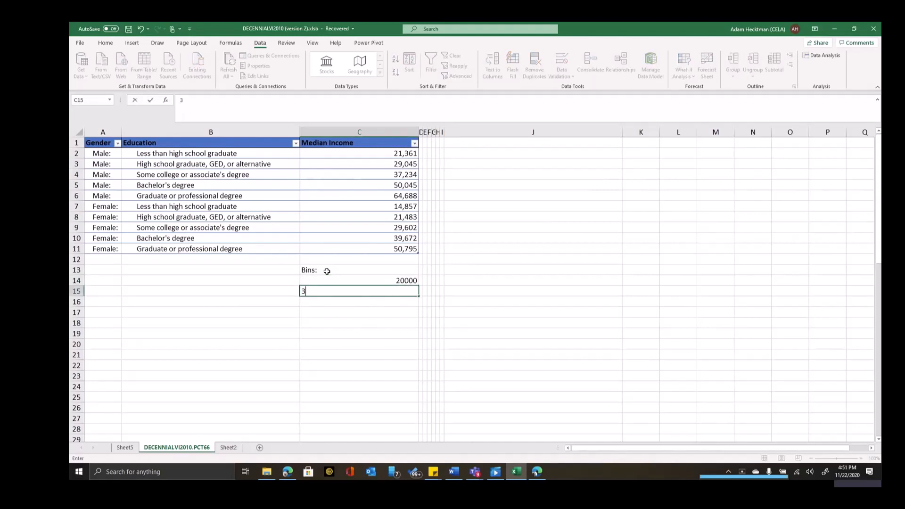
text(30000)
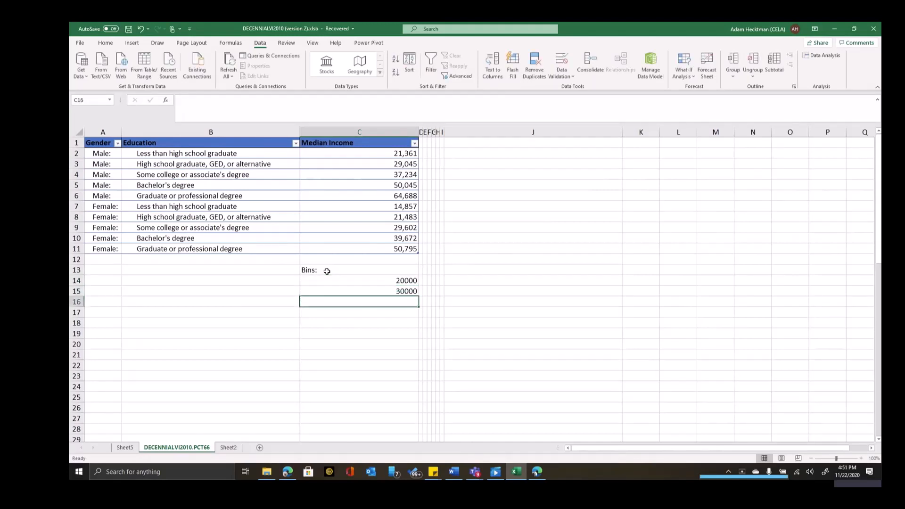
text(40000)
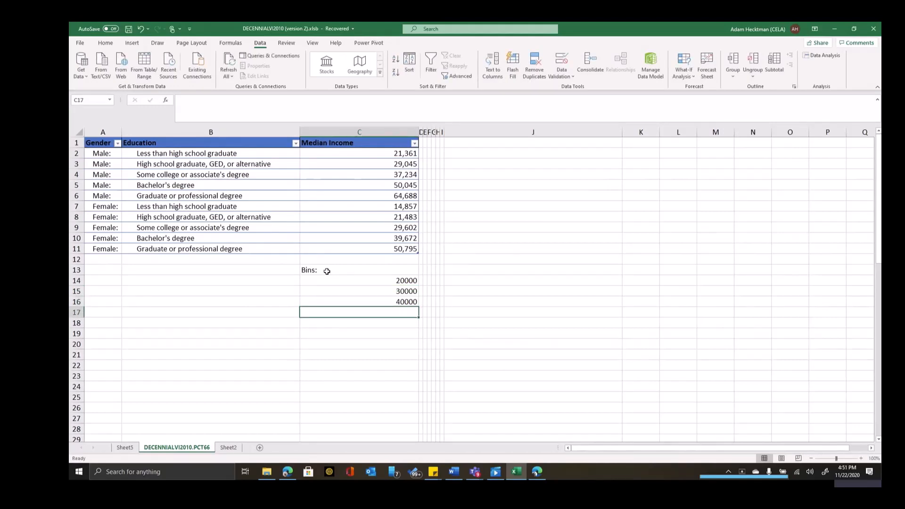
text(50000)
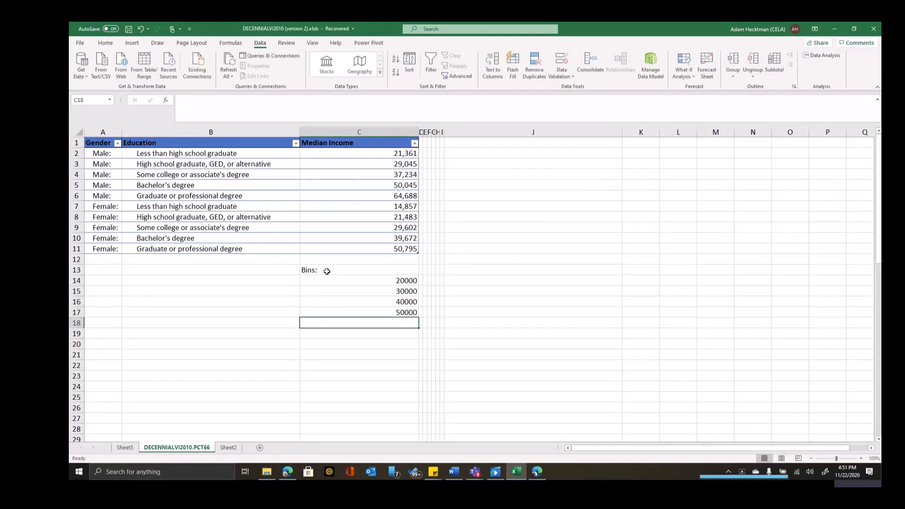
text(600000)
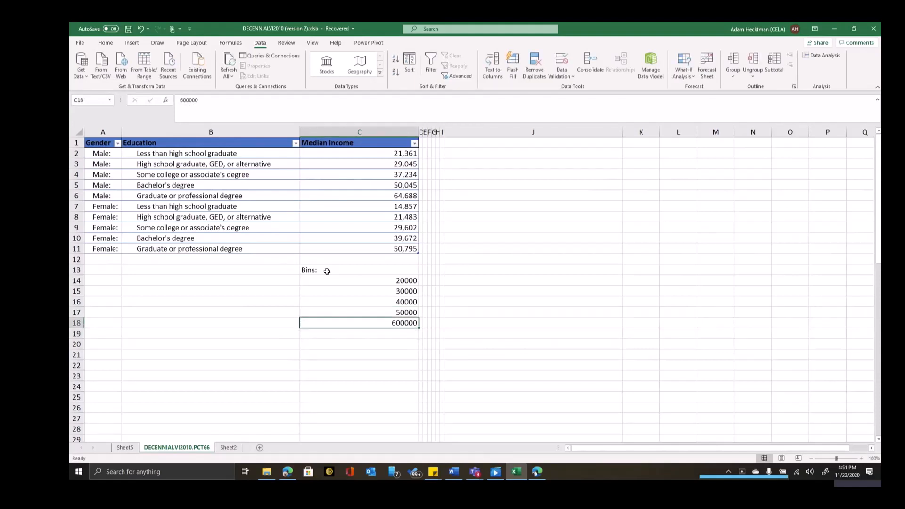
key(Backspace)
text(70000)
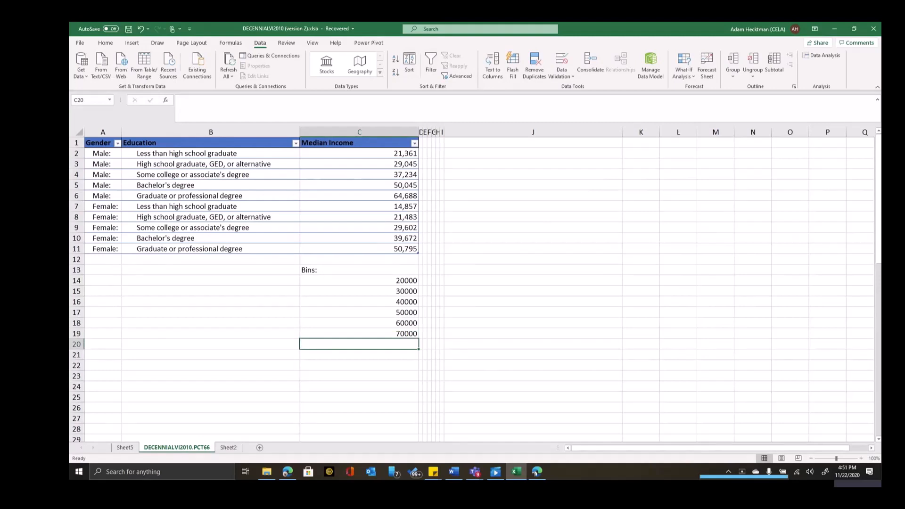
click(359, 302)
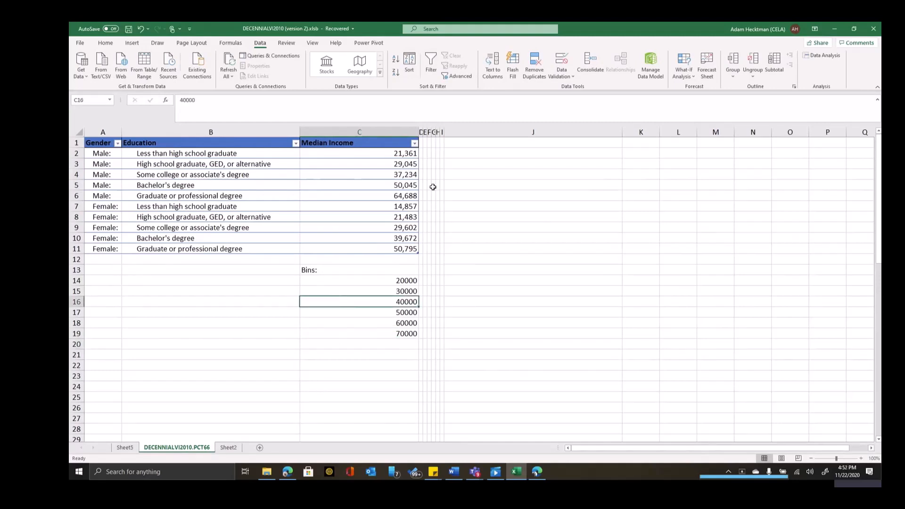
click(825, 56)
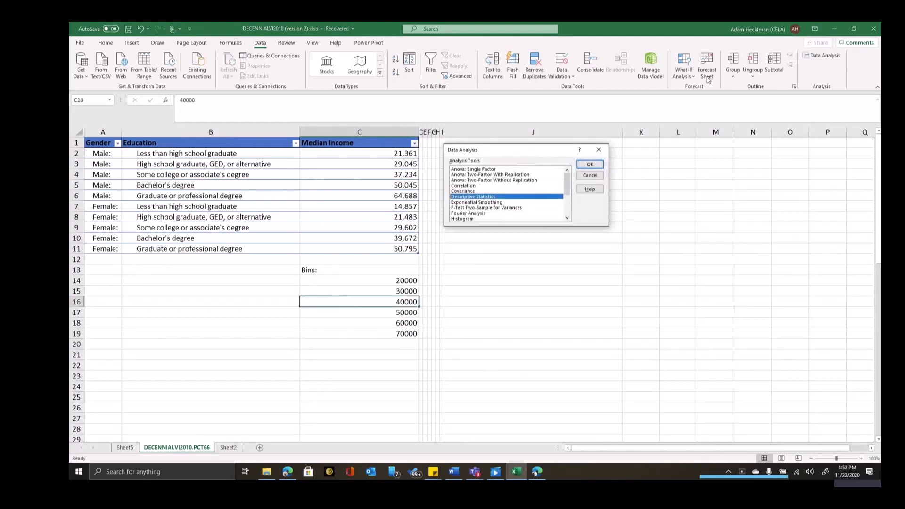
Run Histogram on $C$2:$C$11 with bins $C$14:$C$19 and chart output.
click(469, 219)
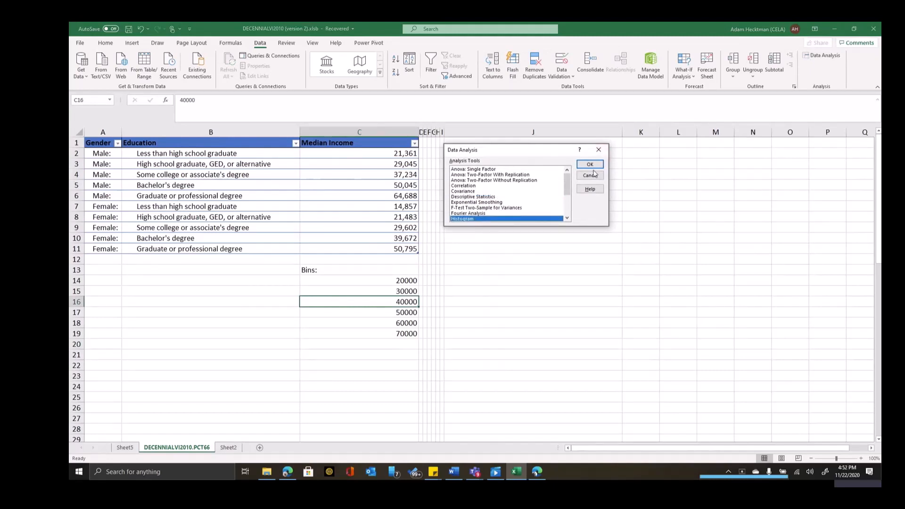
click(589, 164)
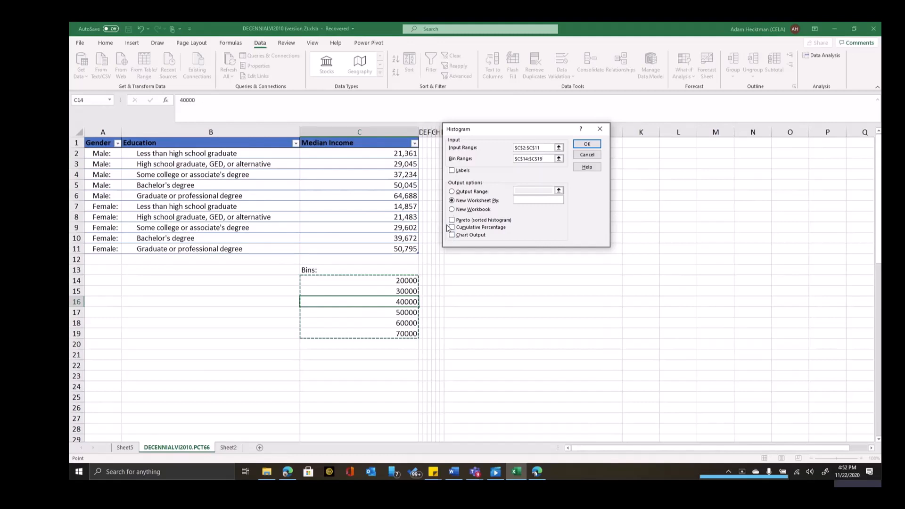
click(452, 235)
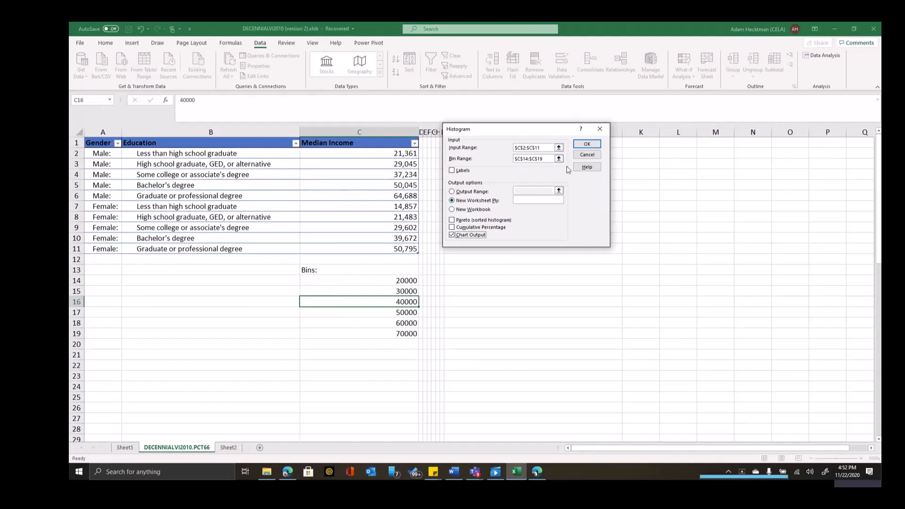
click(587, 143)
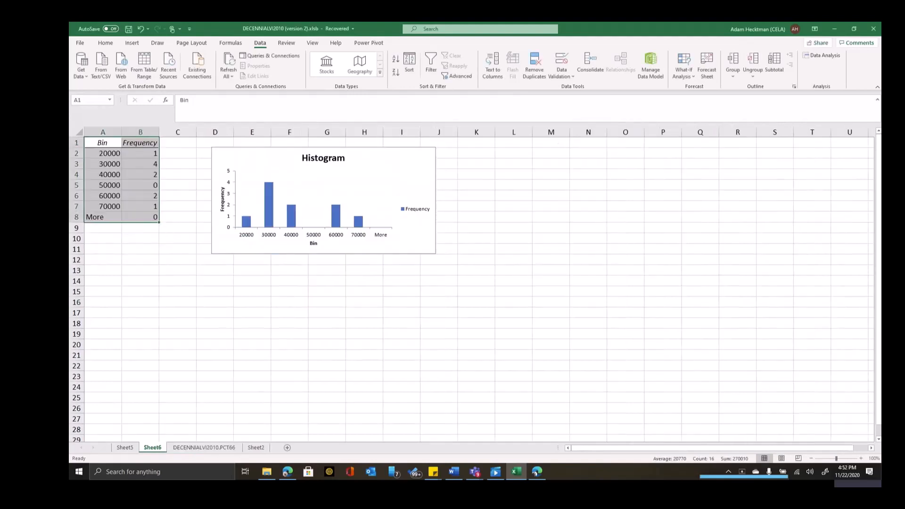